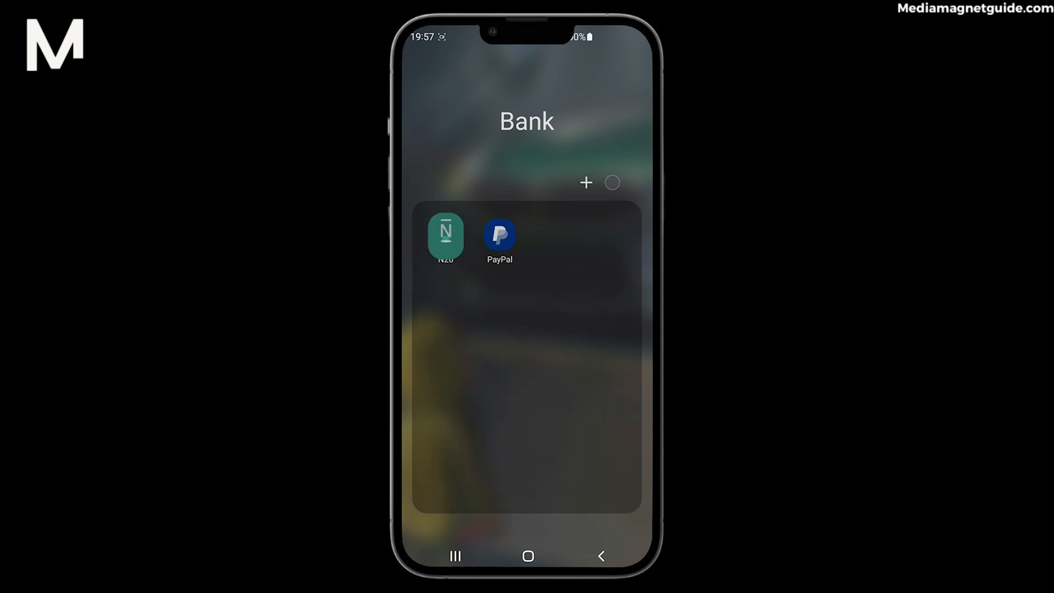
- Launch N26 from the Bank folder to reach the main account Home screen
left_click(446, 237)
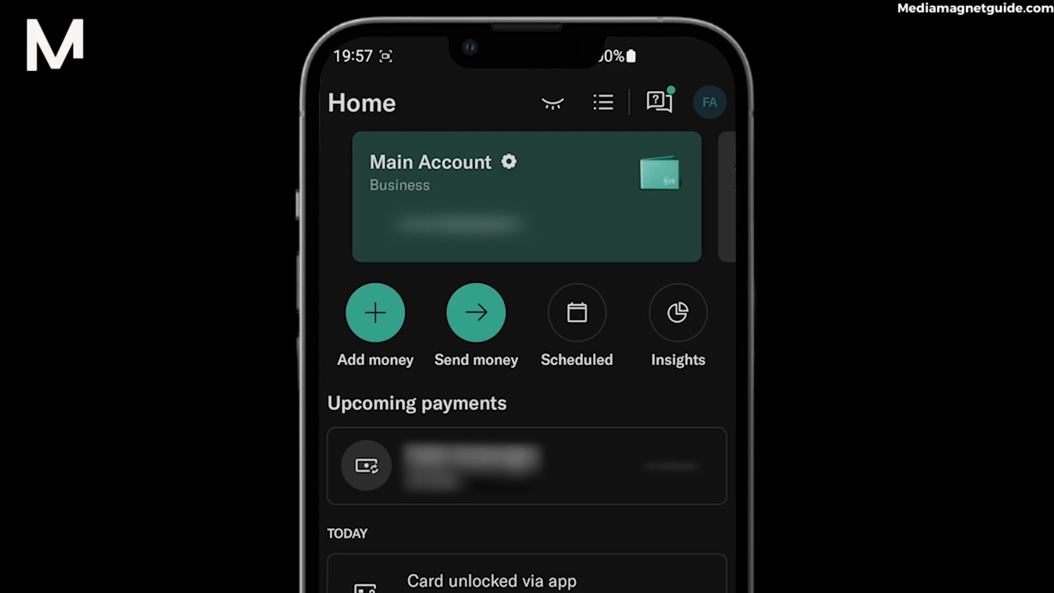
- Choose Add money, then Add money instantly, to start a €200 top-up
left_click(375, 312)
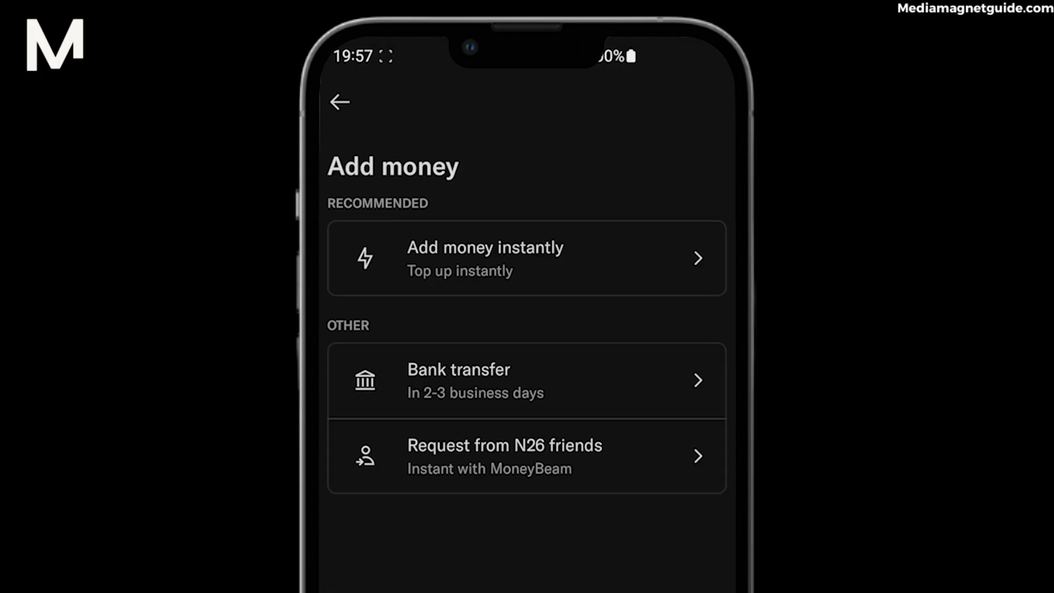
left_click(526, 258)
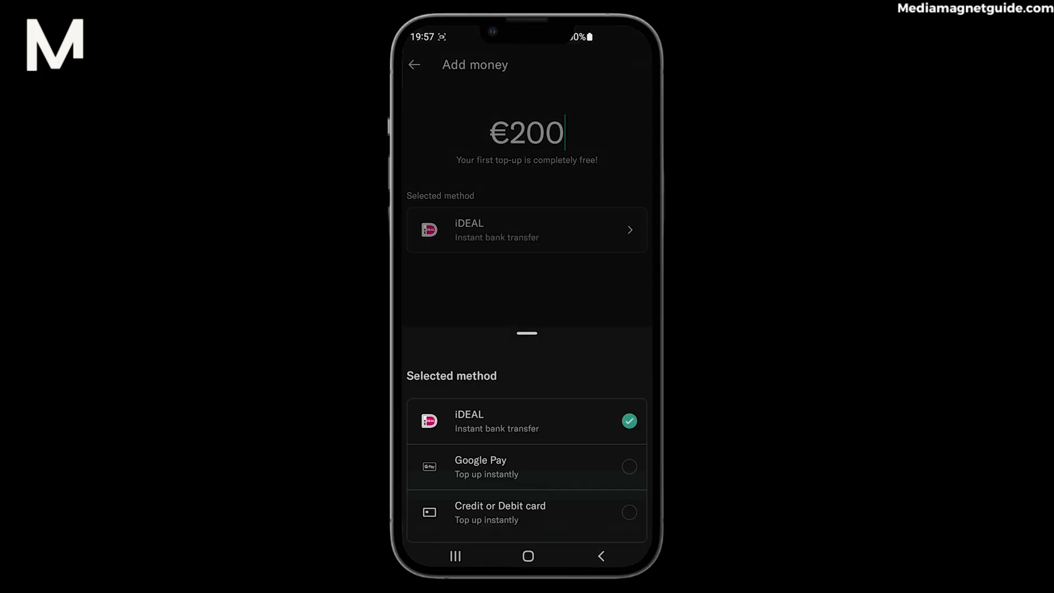